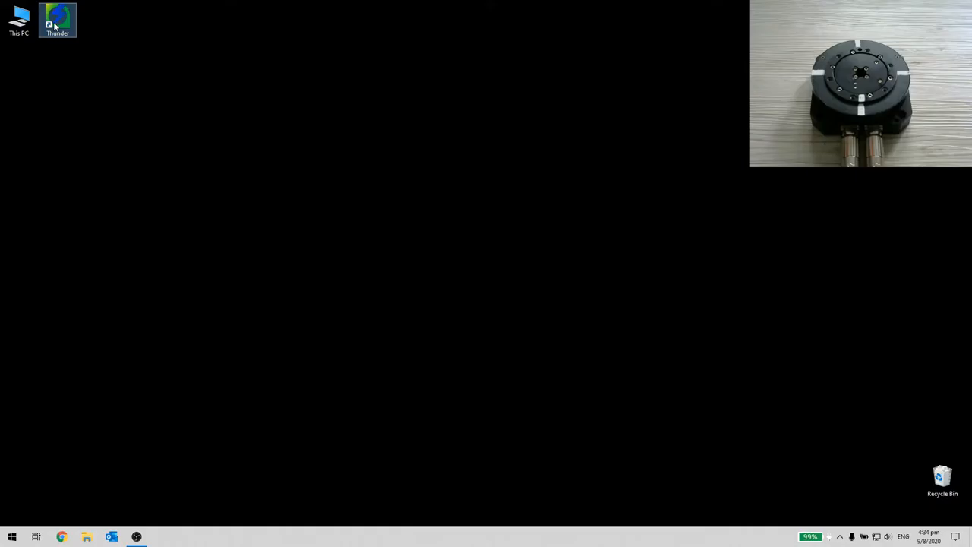
- Launch HIWIN Thunder and connect to the ED1F drive so its parameters load
double_click(58, 18)
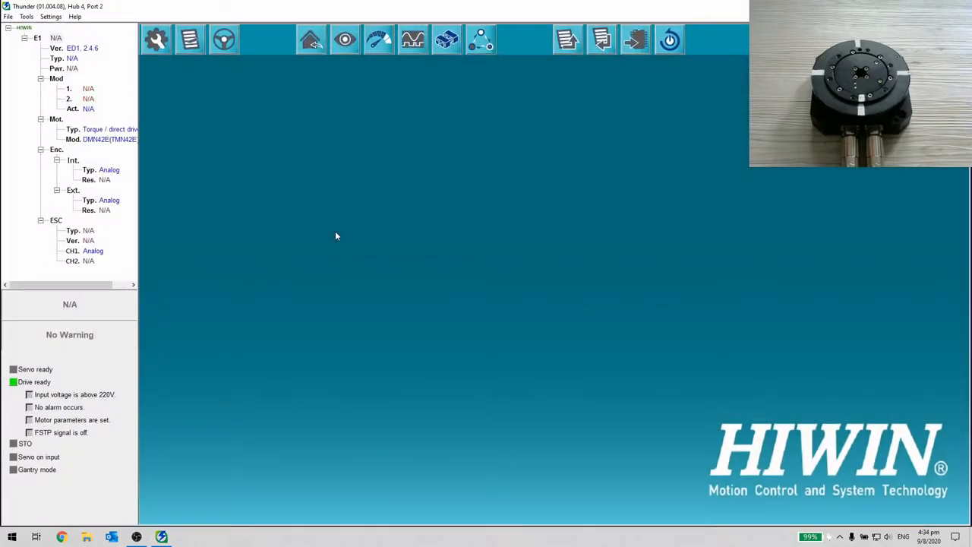
left_click(223, 39)
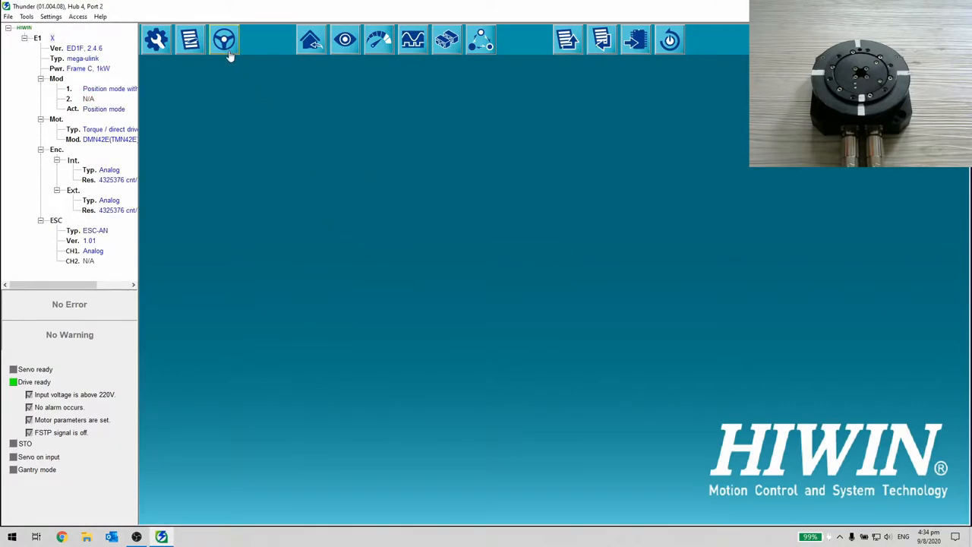
- In Test Run, set velocity 60.000 and acceleration/deceleration time 1,500 ms with the servo enabled
left_click(225, 40)
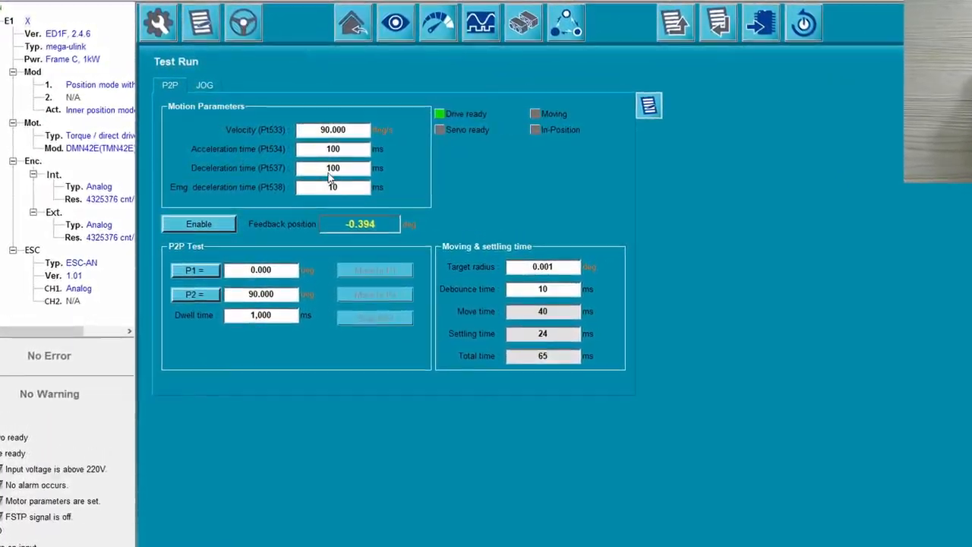
triple_click(333, 130)
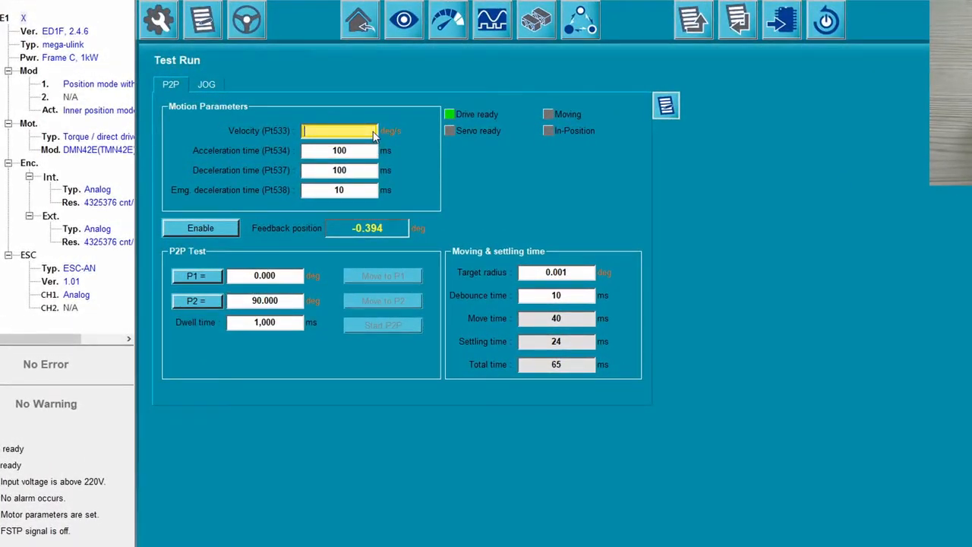
type("60.000")
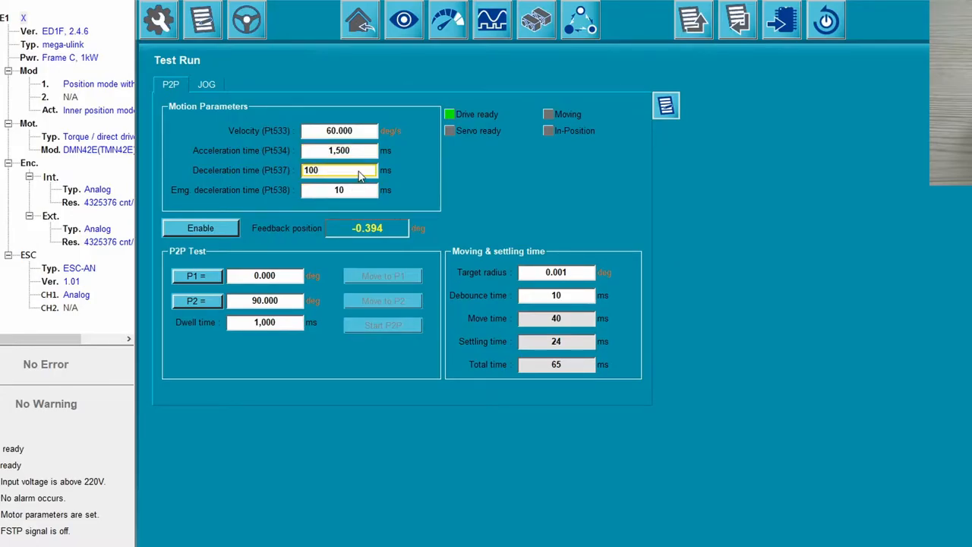
type("1,500")
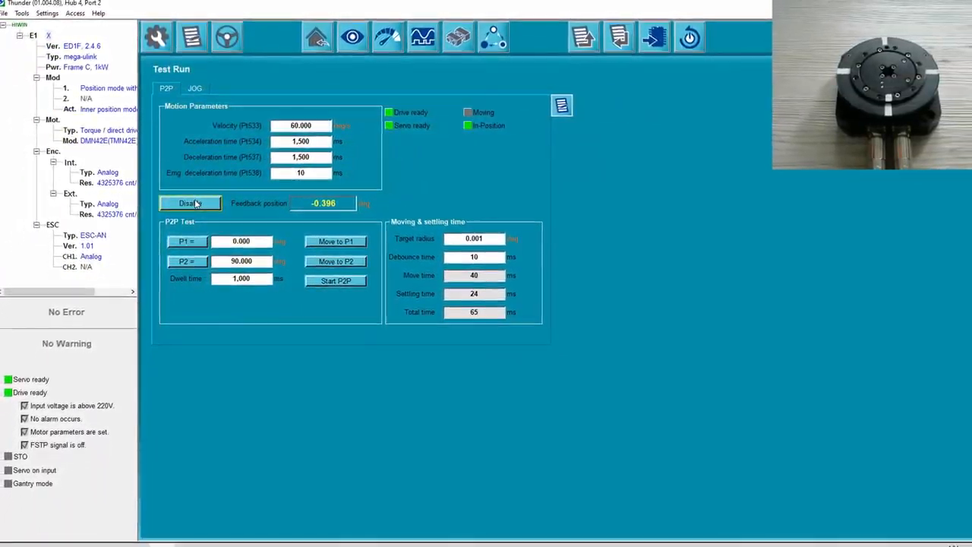
- Start the repeated P2P motion and record motor velocity for several cycles, then stop recording
left_click(334, 279)
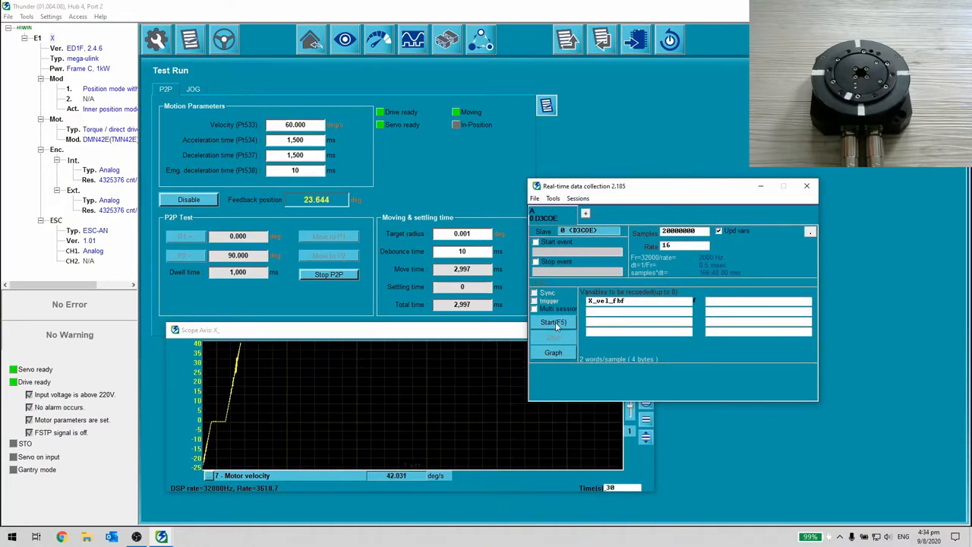
left_click(553, 322)
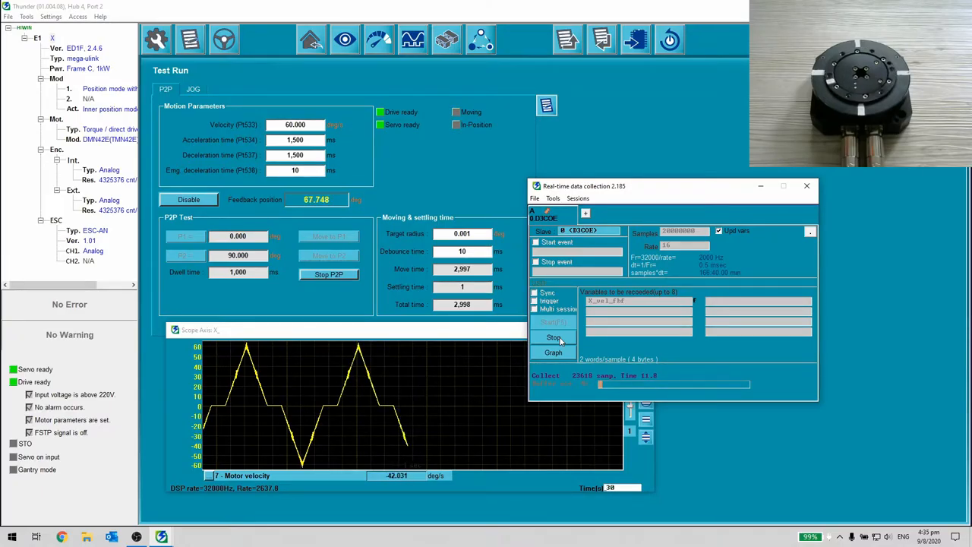
left_click(553, 337)
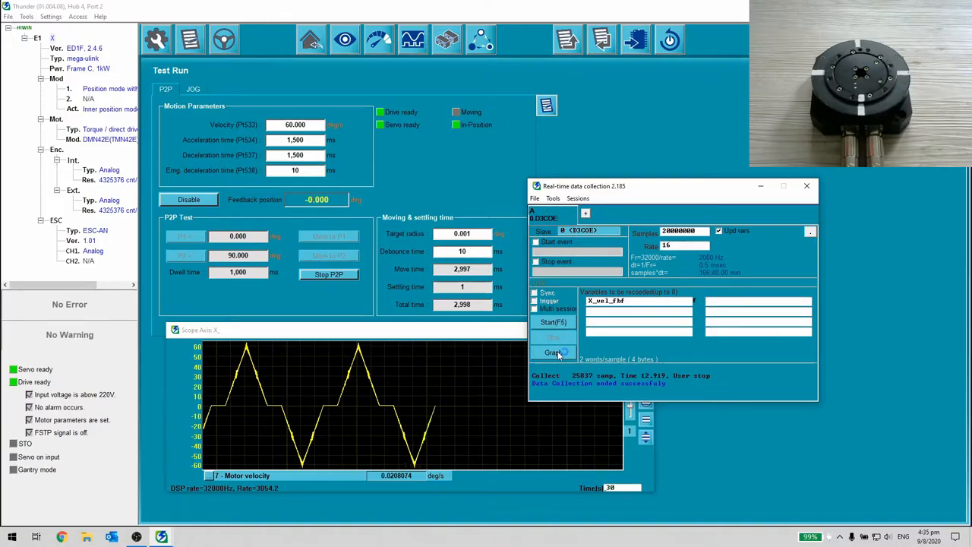
- Graph the recorded triangular velocity data, then close the plot and data collection windows
left_click(553, 353)
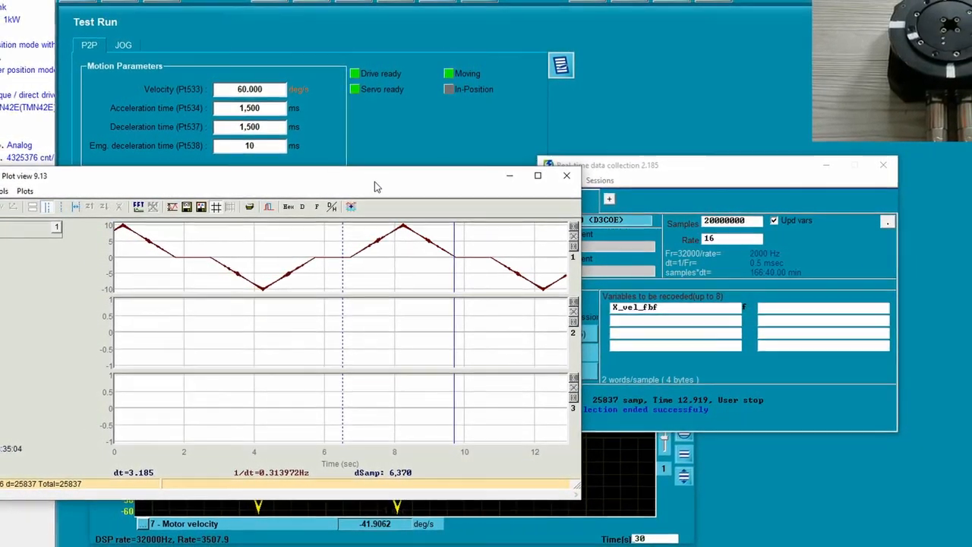
left_click(565, 176)
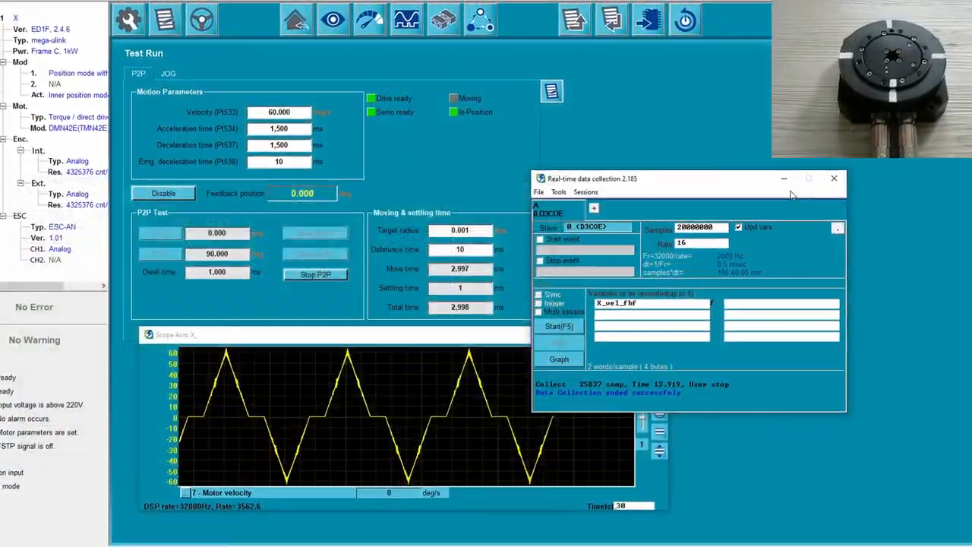
left_click(833, 179)
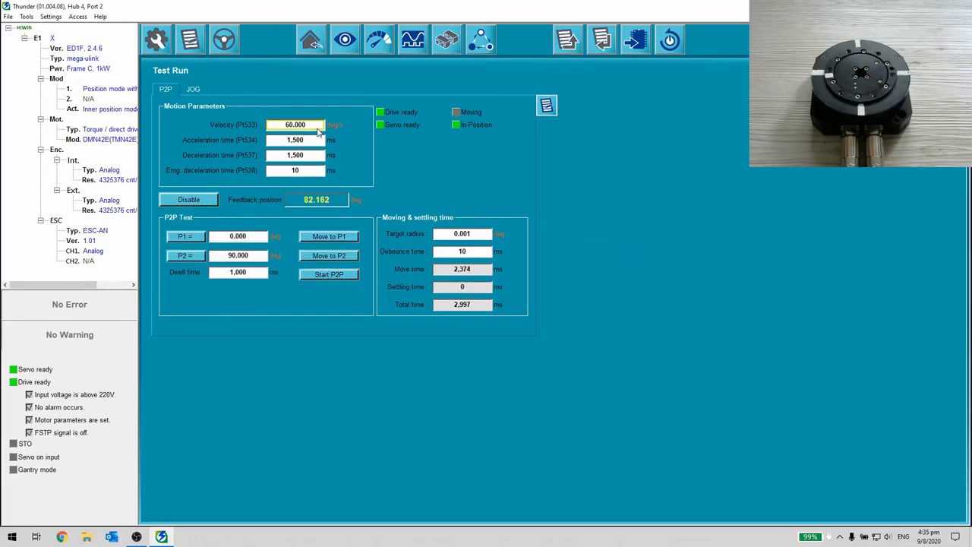
- Move back to P1 and set velocity 42.000 with 1,000 ms acceleration and deceleration
left_click(328, 274)
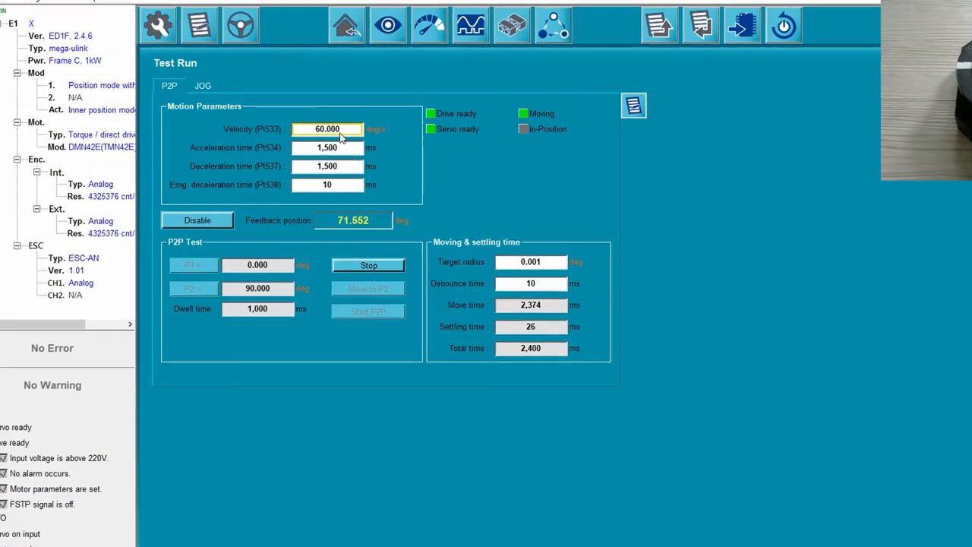
triple_click(327, 128)
type("100")
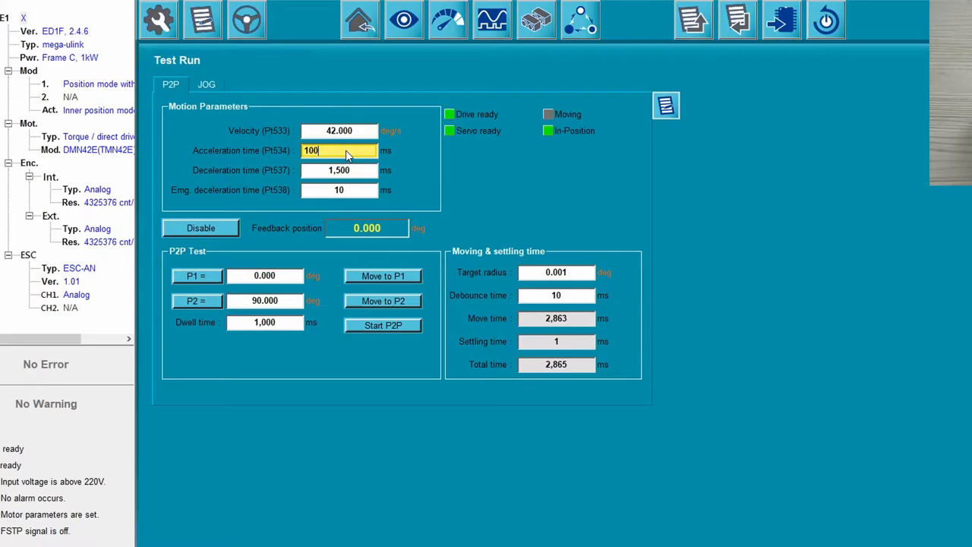
left_click(339, 171)
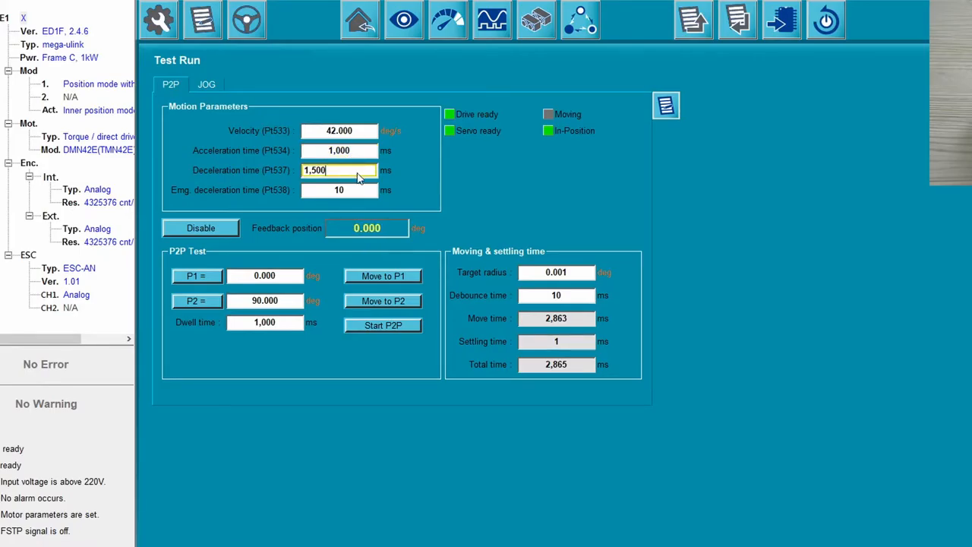
type("1,000")
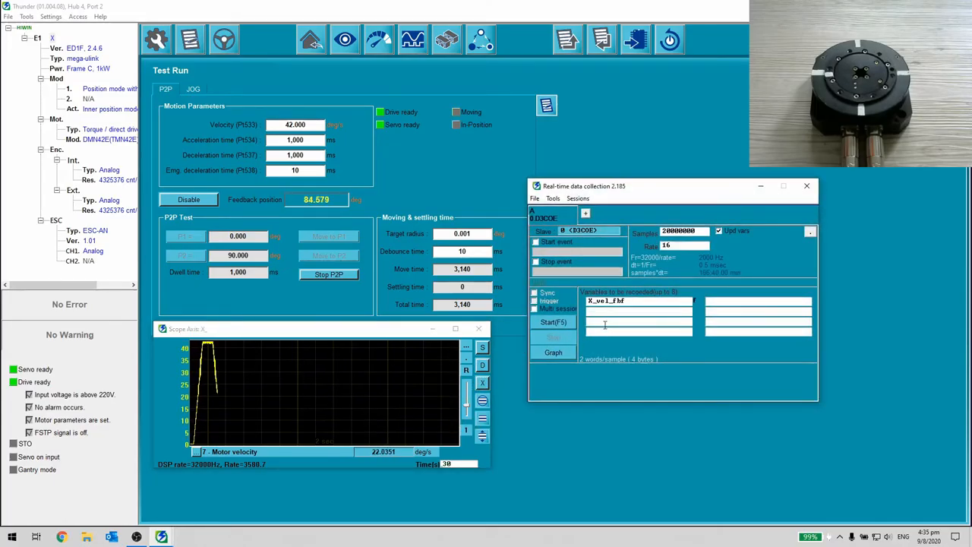
- Record and graph the trapezoidal velocity profile at 42 velocity, then stop the P2P run
left_click(553, 322)
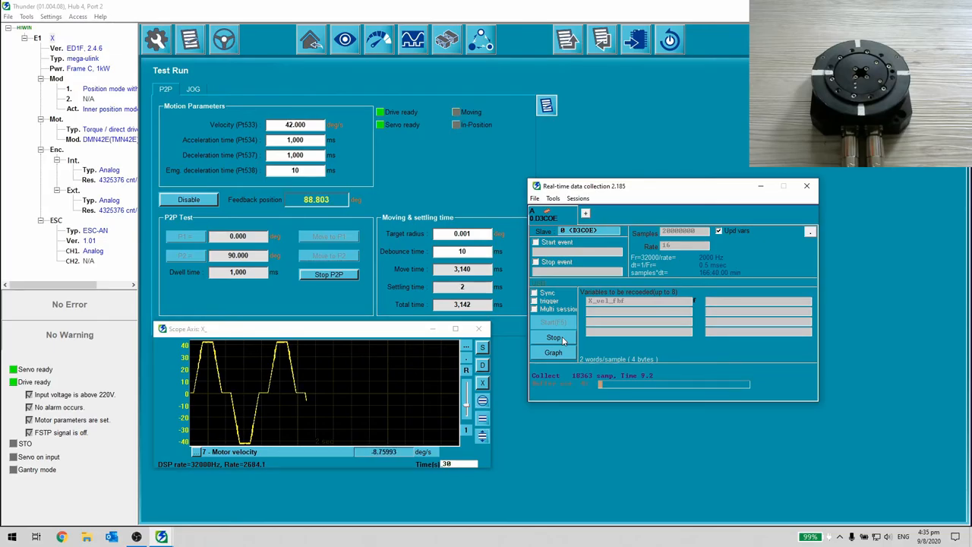
left_click(553, 337)
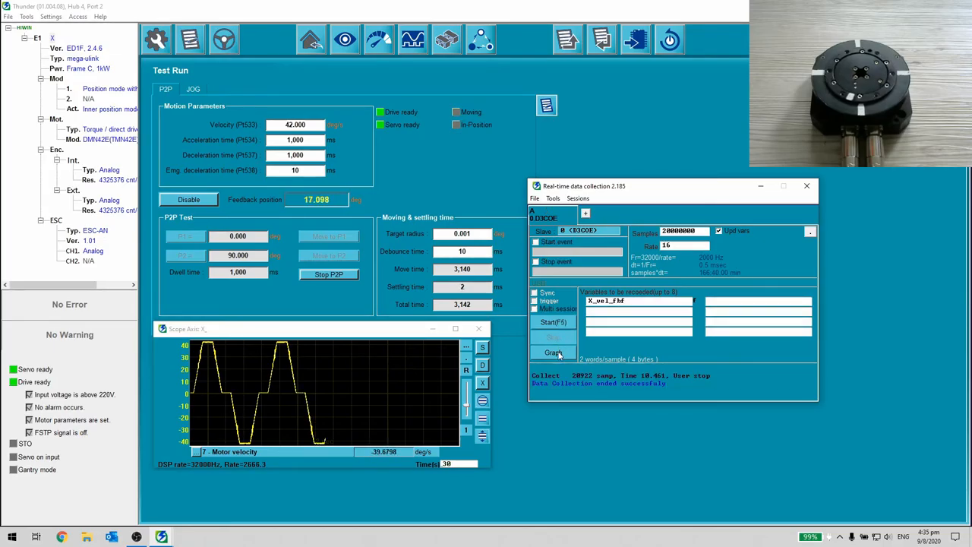
left_click(553, 352)
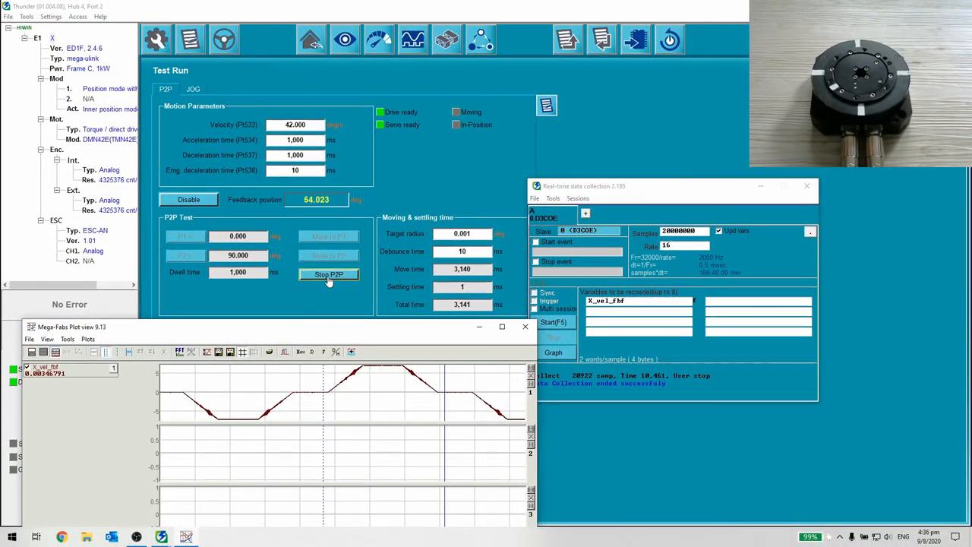
left_click(328, 273)
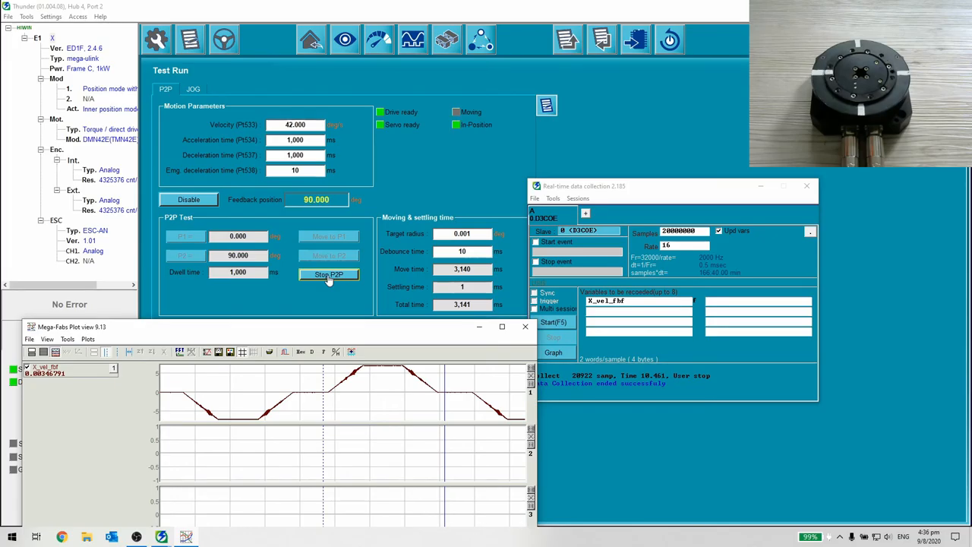